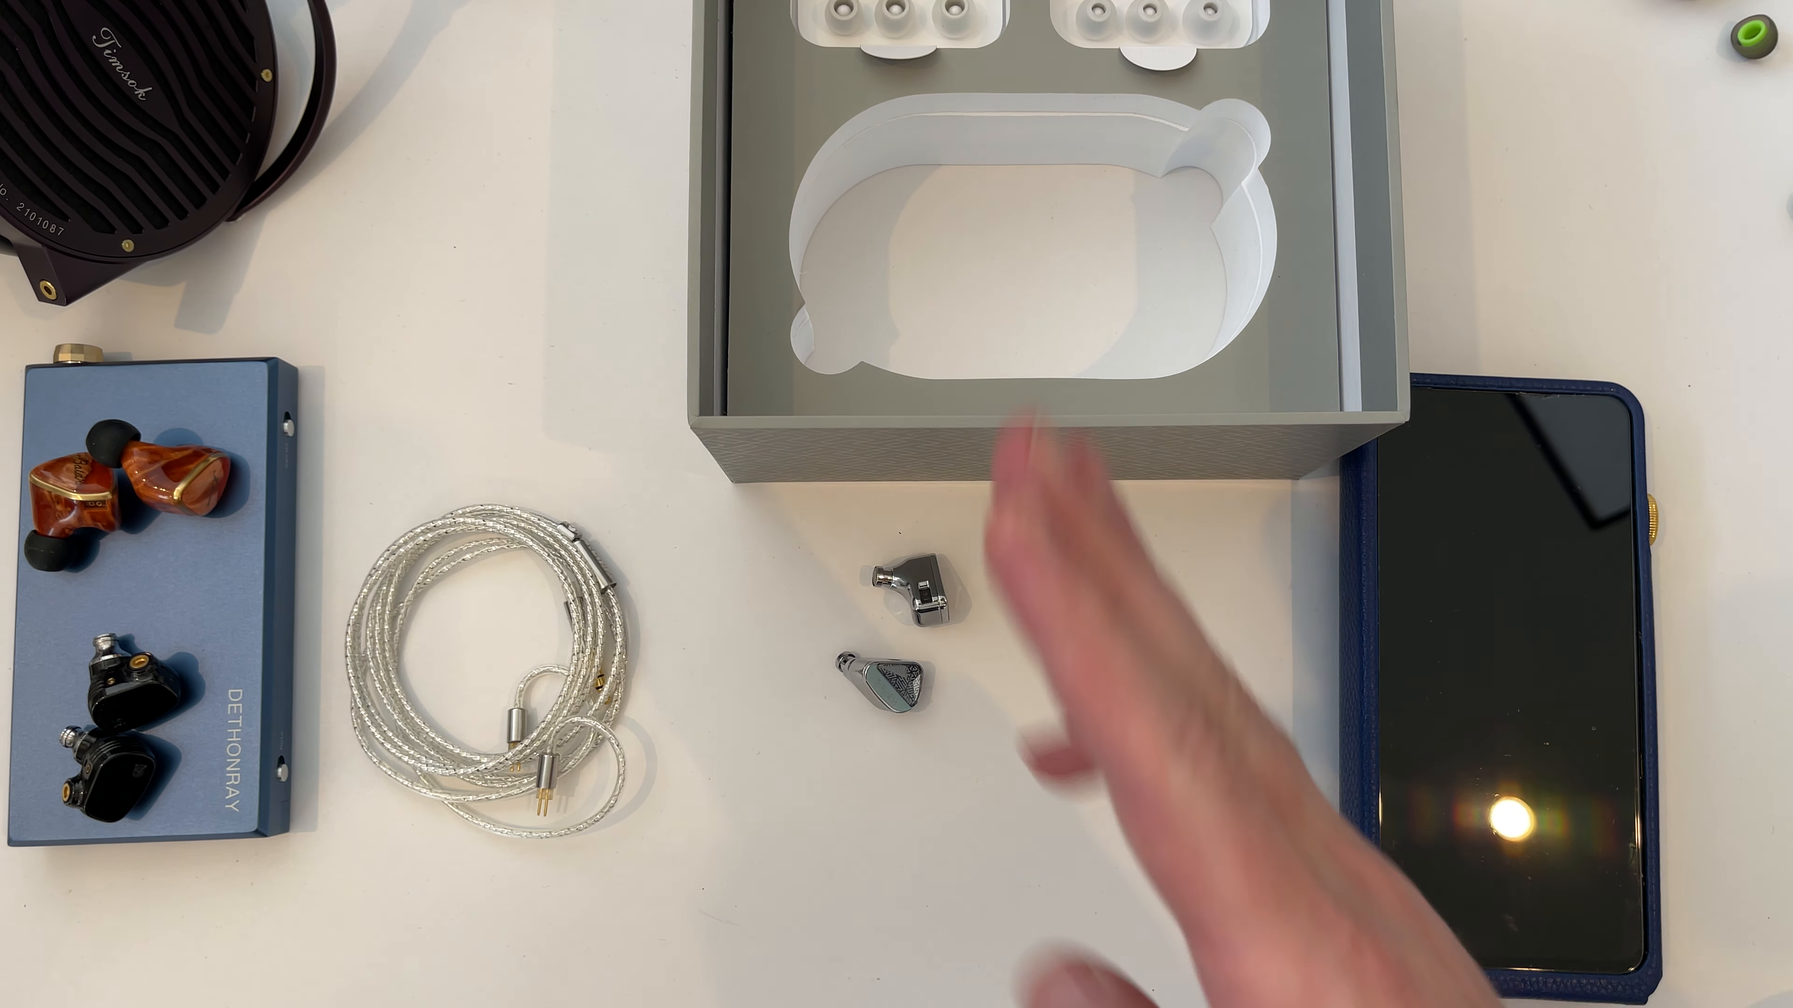
{"action": "mouse_move", "coordinate": [1086, 686]}
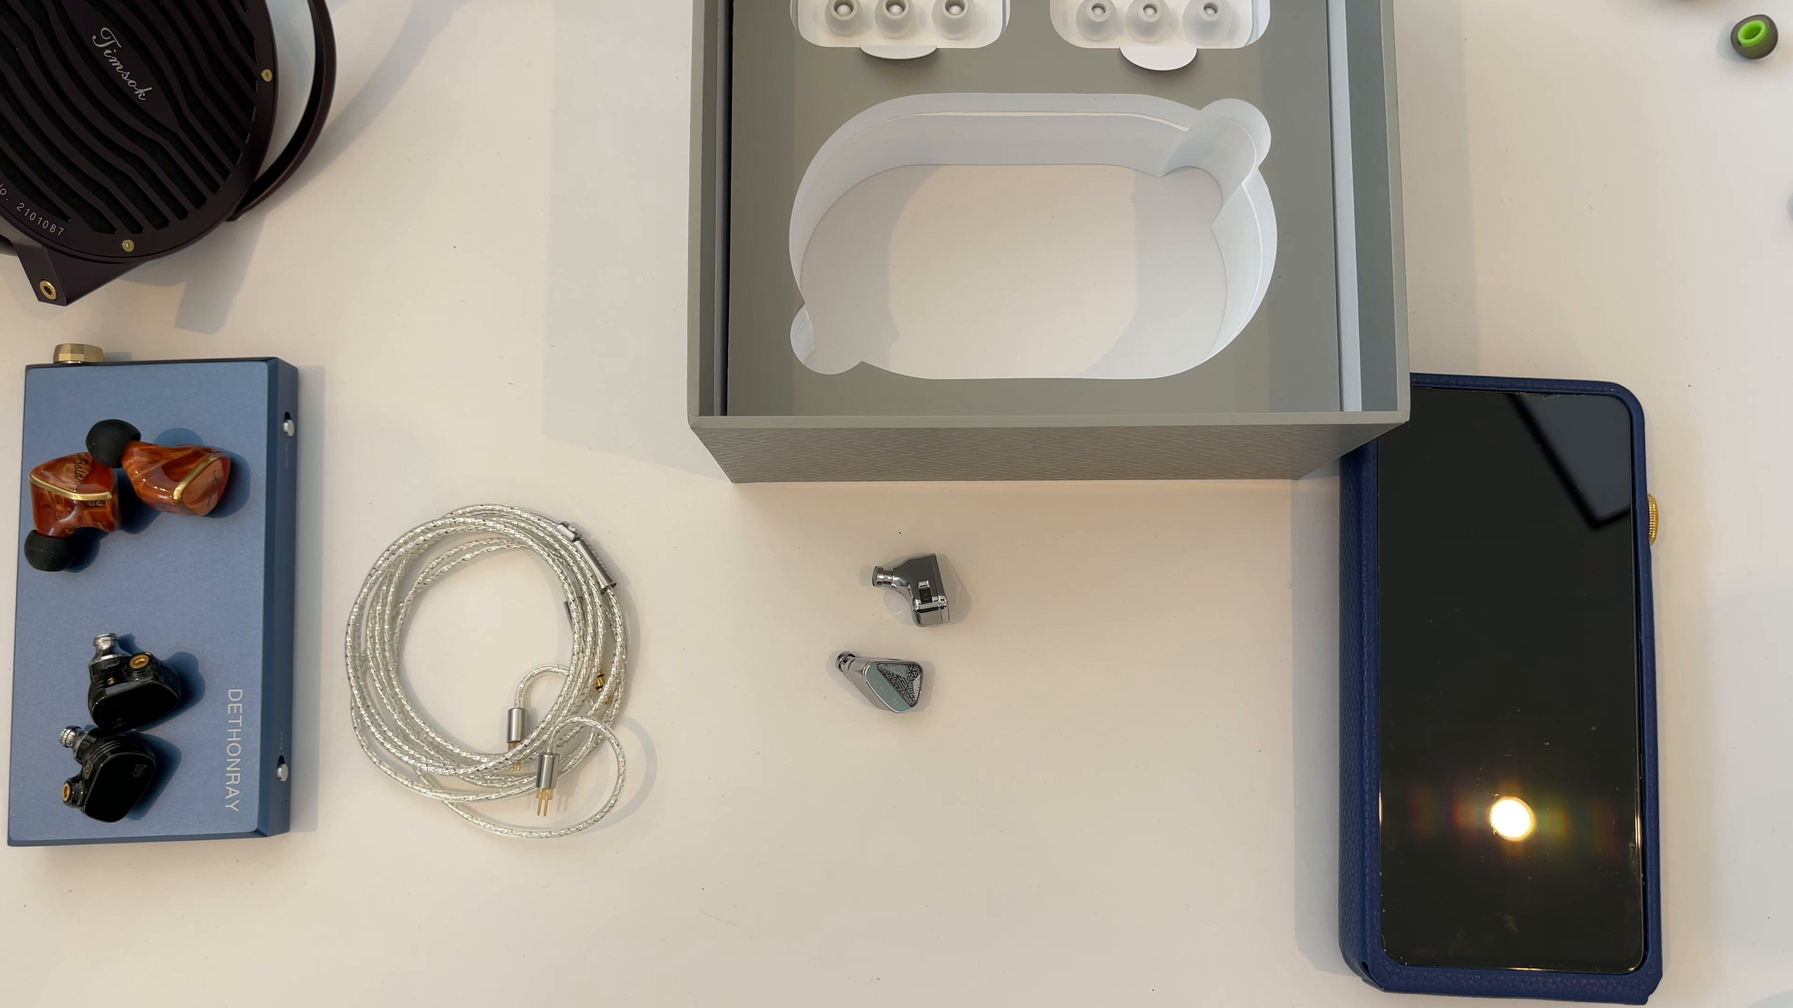